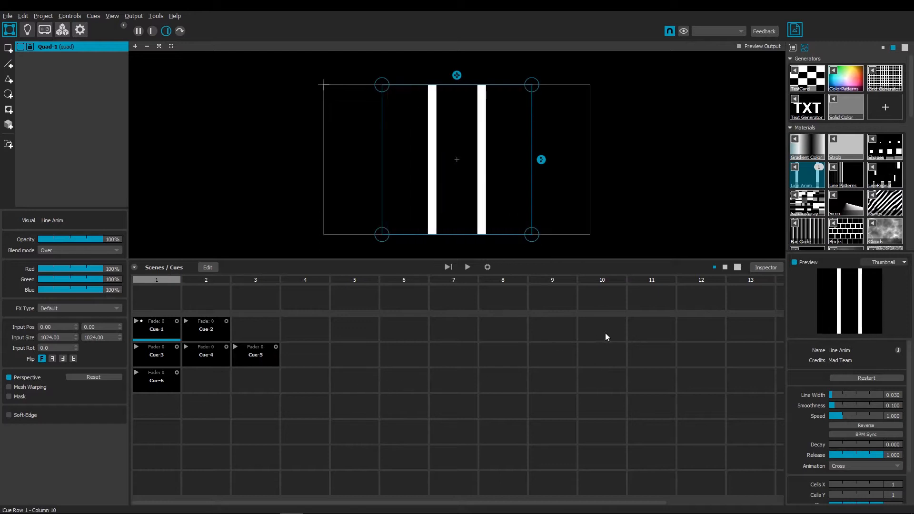
{"action": "mouse_move", "coordinate": [735, 269]}
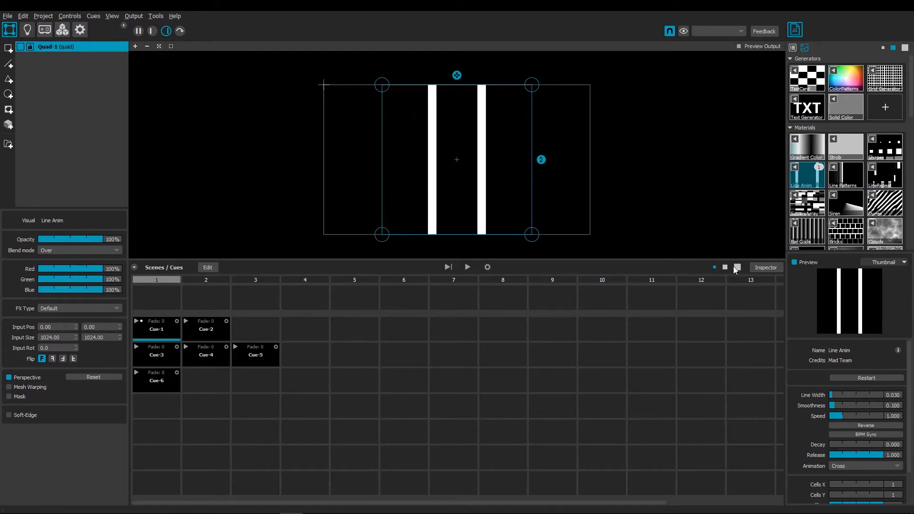
Step: Enlarge the Scenes/Cues grid cells to medium, then to the largest size
{"action": "left_click", "coordinate": [737, 268]}
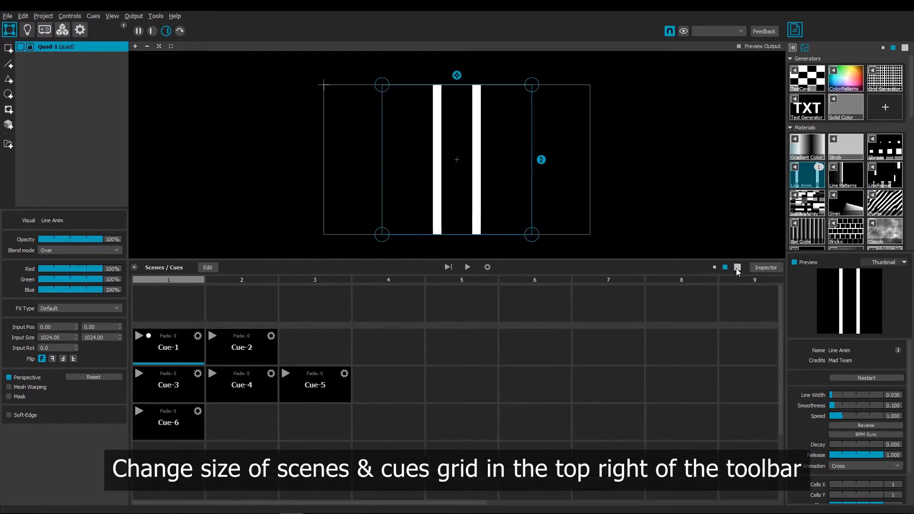
{"action": "left_click", "coordinate": [737, 266]}
{"action": "type", "text": "Media 1"}
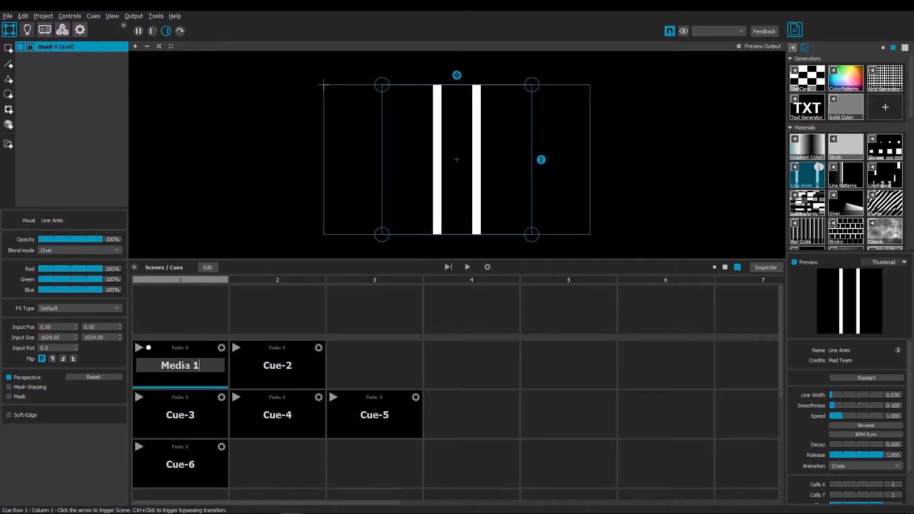
Step: Rename Cue-2 to Media 2 after the first cue became Media 1
{"action": "left_click", "coordinate": [278, 365]}
{"action": "type", "text": "Media 2"}
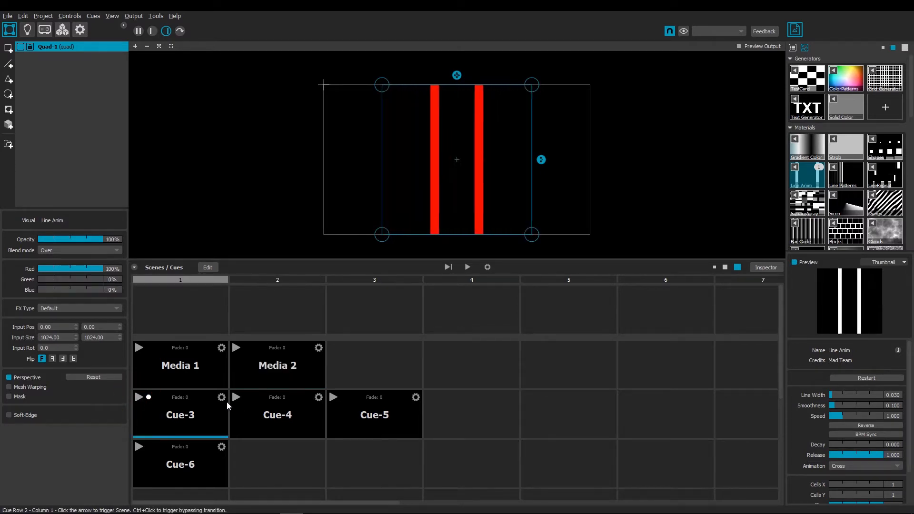
Step: Colour Cue-3 red, Cue-4 green and Cue-5 cyan through their cogwheel settings
{"action": "left_click", "coordinate": [334, 397]}
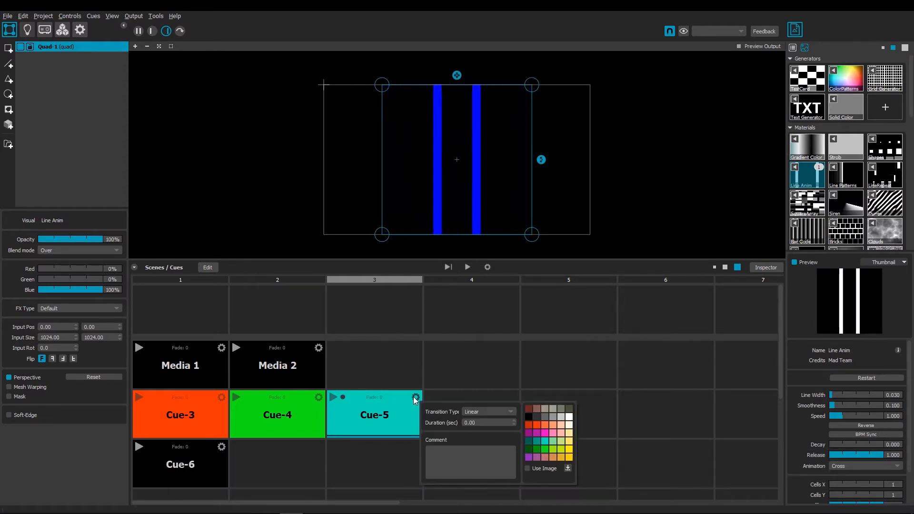
{"action": "left_click", "coordinate": [139, 446]}
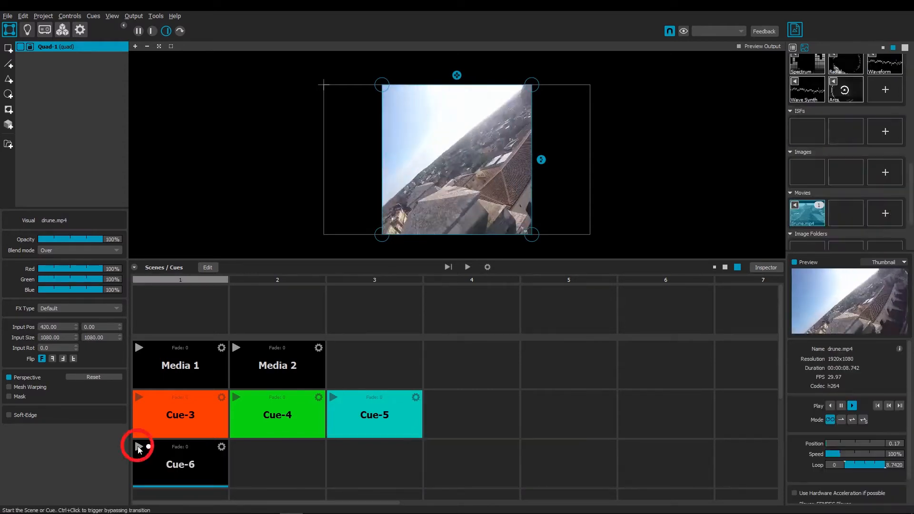
Step: Give Cue-6 a drone-video still as thumbnail via Use Image and add a comment
{"action": "left_click", "coordinate": [139, 447]}
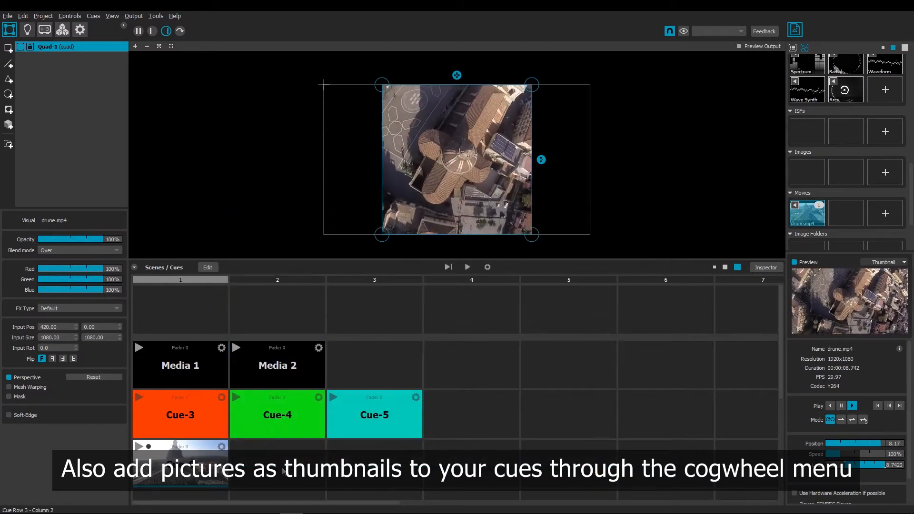
{"action": "left_click", "coordinate": [222, 450]}
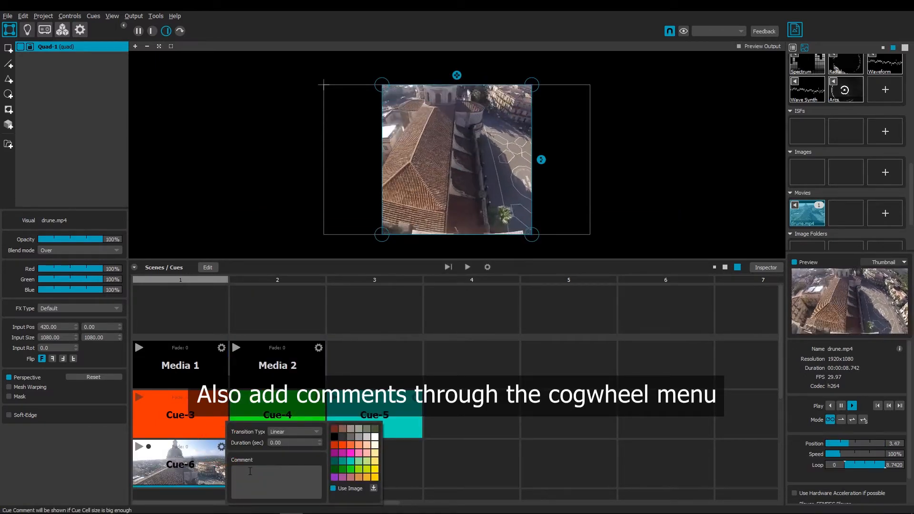
{"action": "type", "text": "9 SE"}
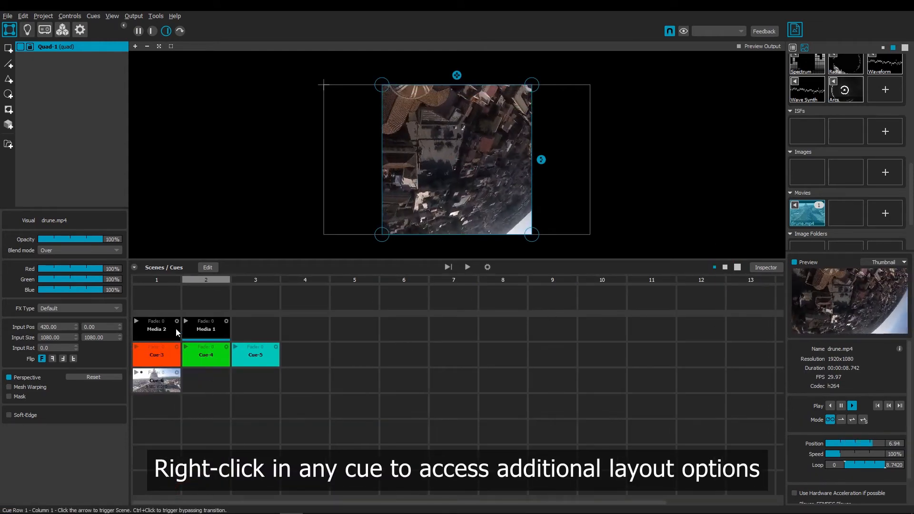
Step: Insert an empty column before Media 1 via Layout > Insert Column Before
{"action": "right_click", "coordinate": [156, 354]}
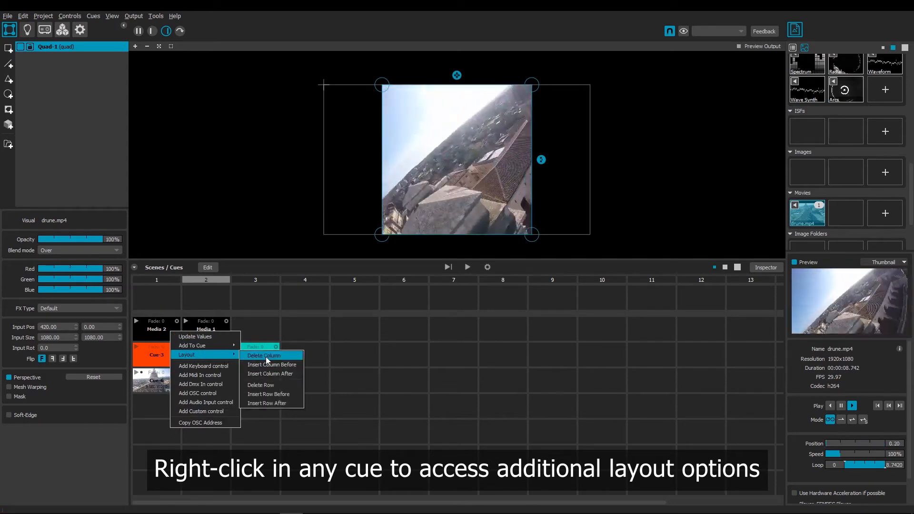
{"action": "mouse_move", "coordinate": [268, 394]}
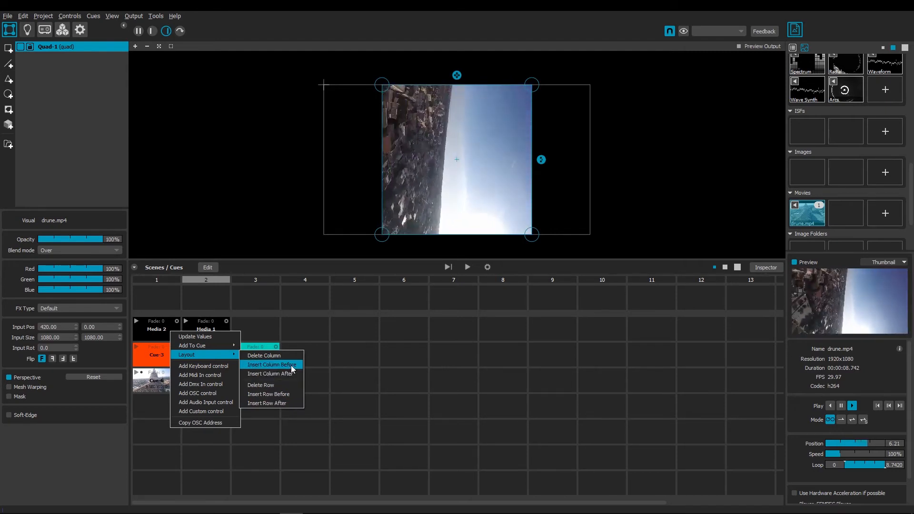
{"action": "mouse_move", "coordinate": [272, 373]}
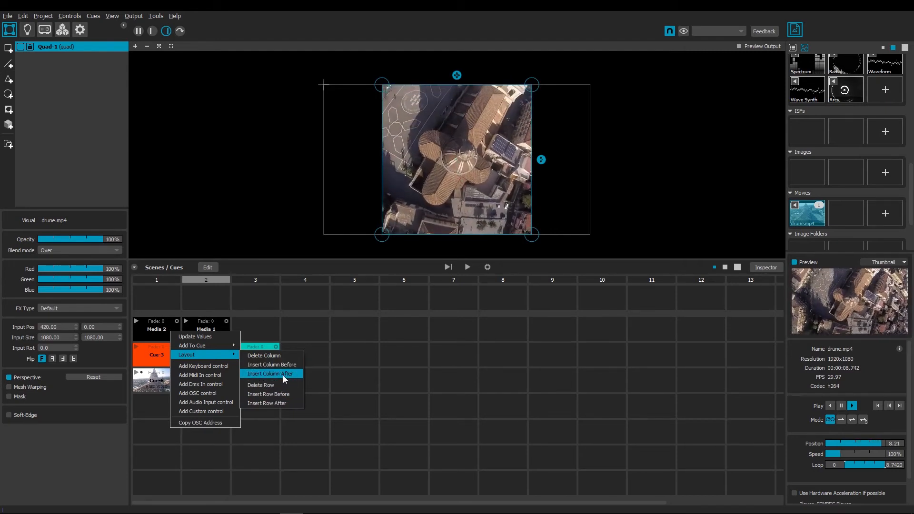
{"action": "left_click", "coordinate": [270, 373]}
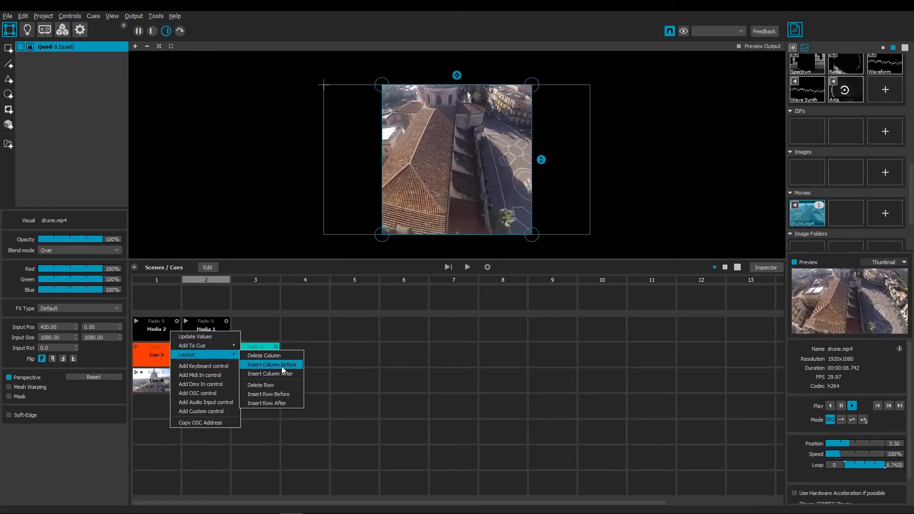
{"action": "left_click", "coordinate": [270, 364]}
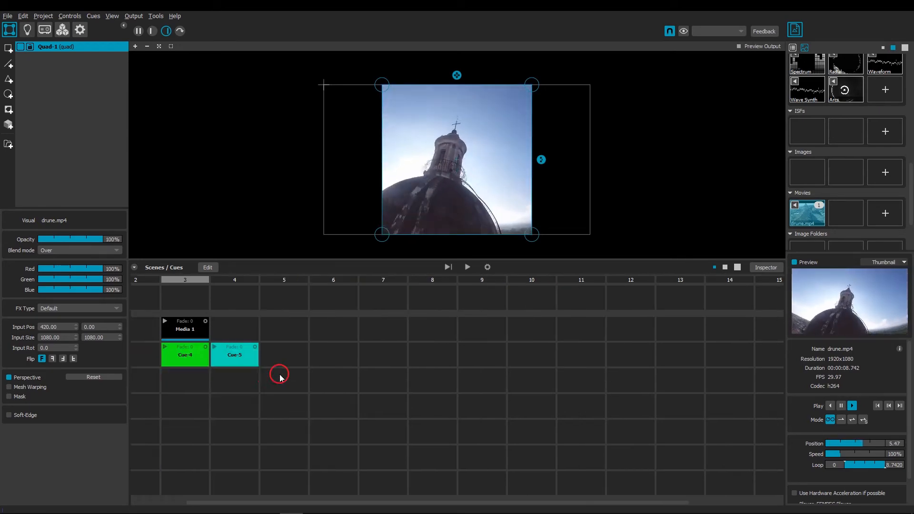